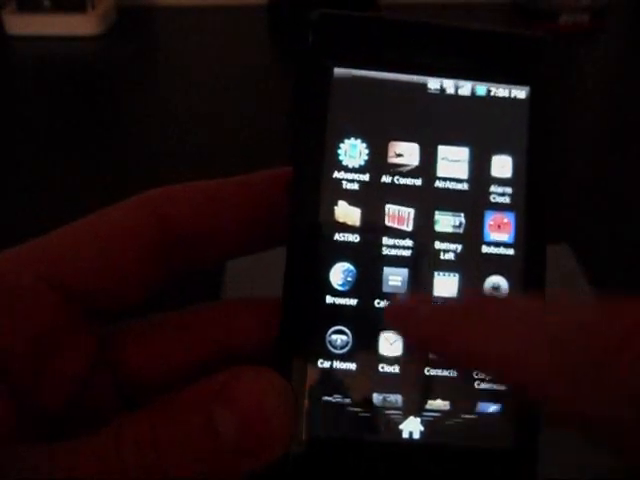
Scroll through the app drawer and launch the Gallery app.
{"action": "scroll", "scroll_direction": "down", "scroll_amount": 3}
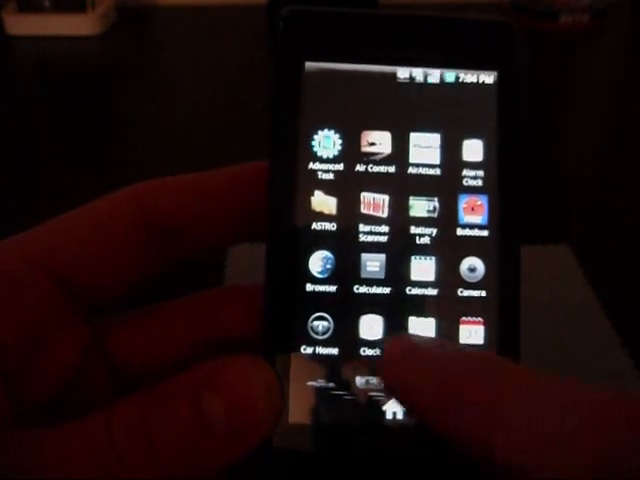
{"action": "scroll", "scroll_direction": "down", "scroll_amount": 3}
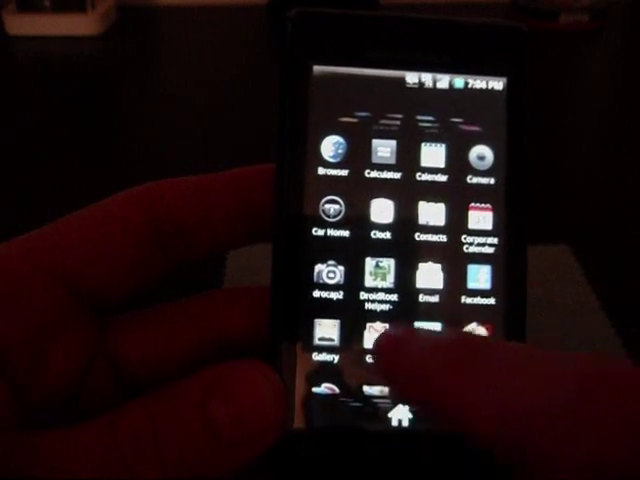
{"action": "scroll", "scroll_direction": "up", "scroll_amount": 3}
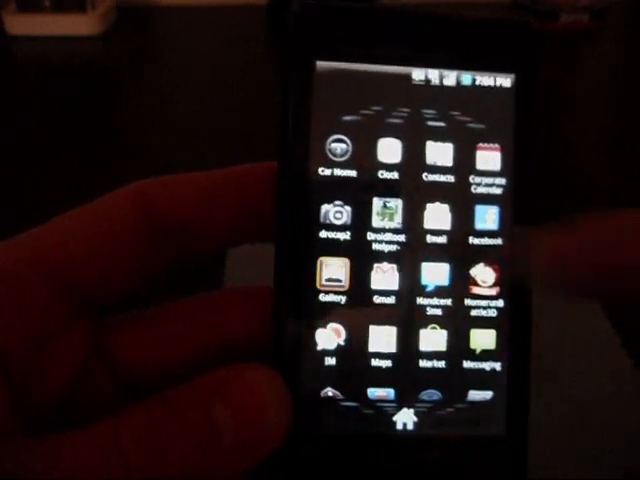
{"action": "left_click", "coordinate": [330, 280]}
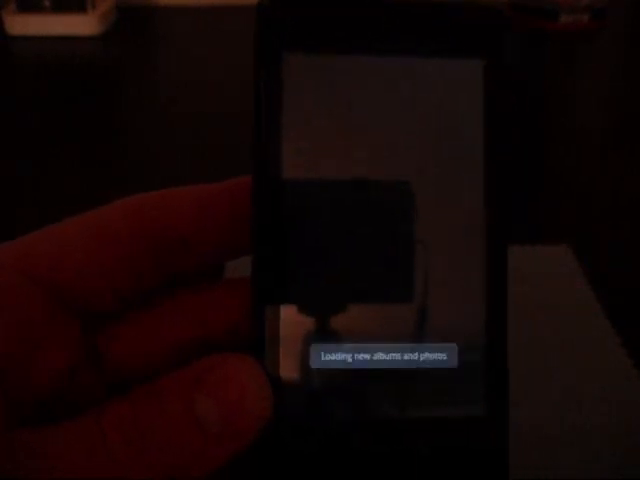